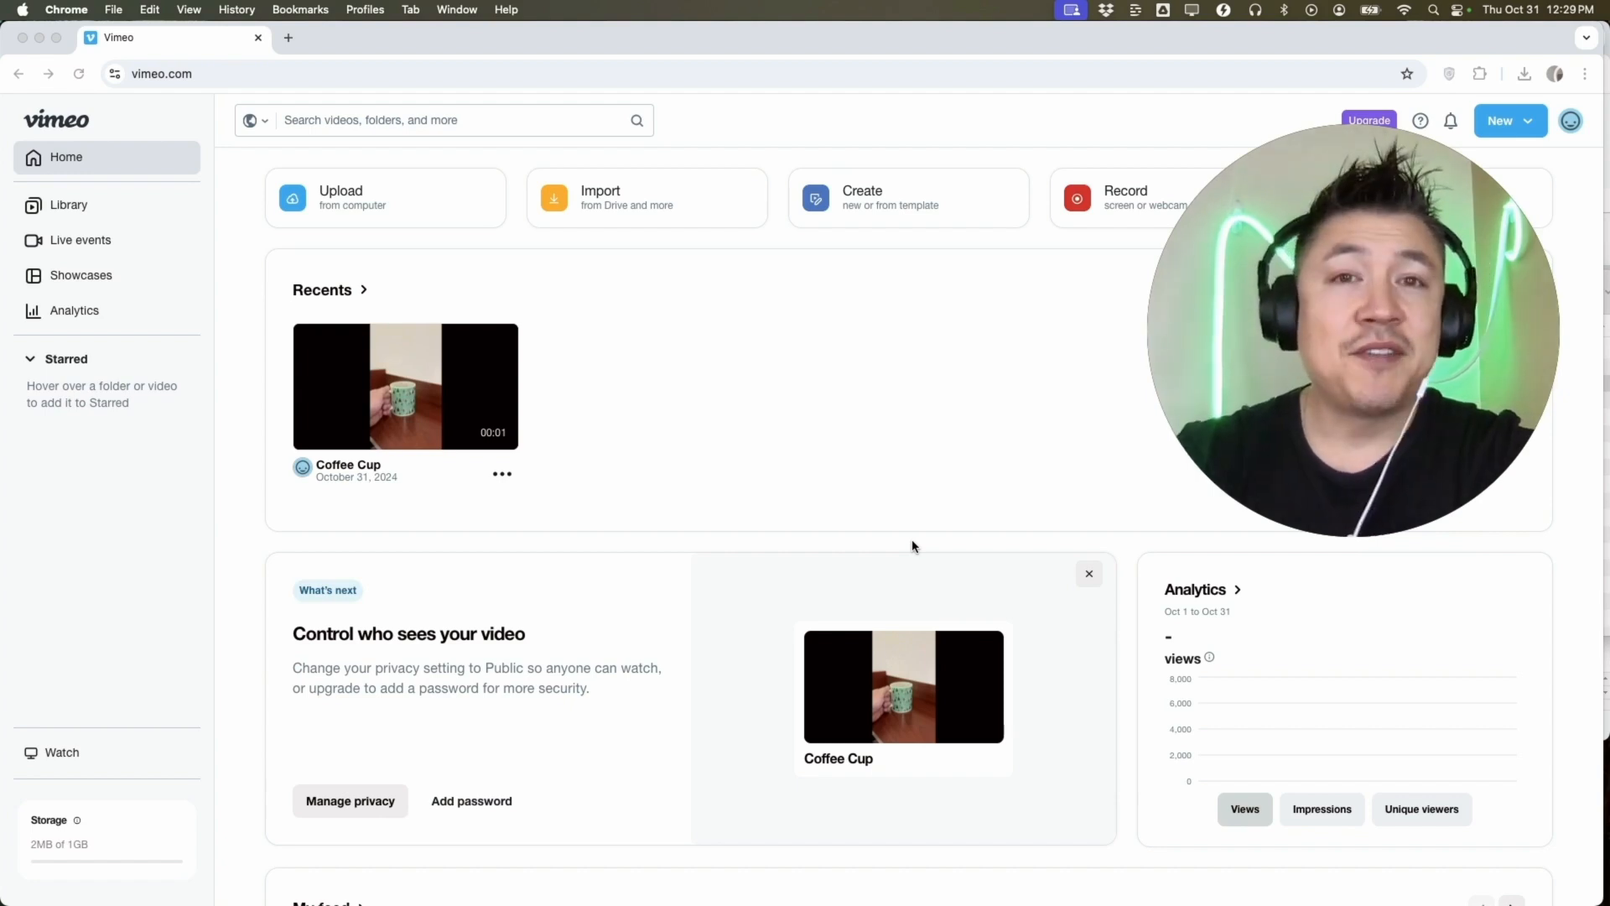
{"action": "mouse_move", "coordinate": [161, 275]}
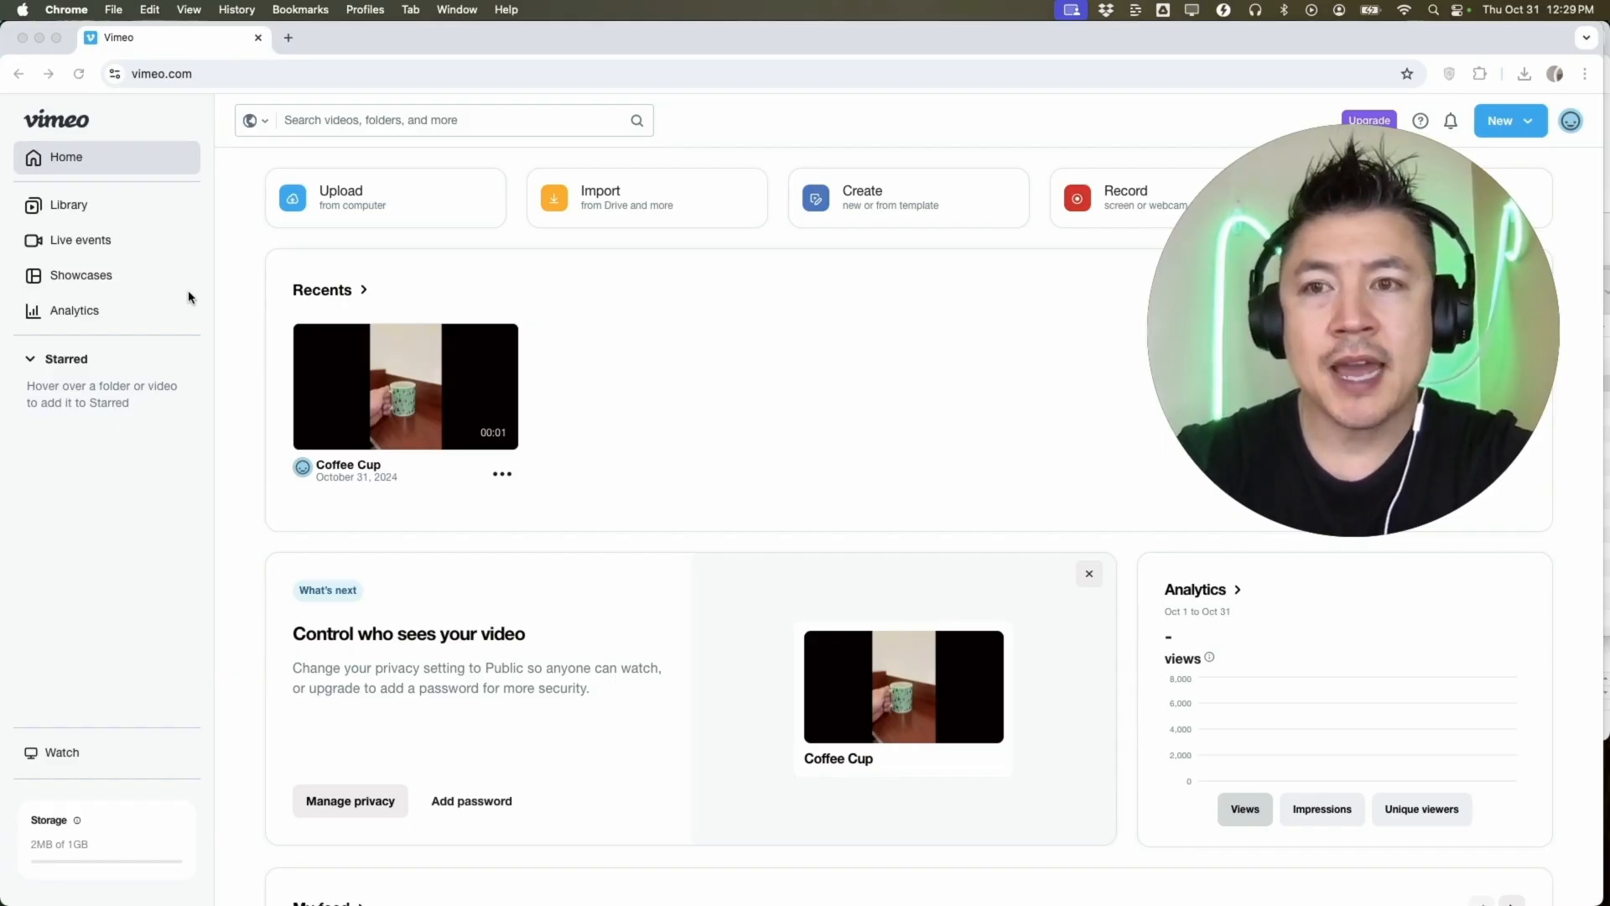
{"action": "mouse_move", "coordinate": [924, 218]}
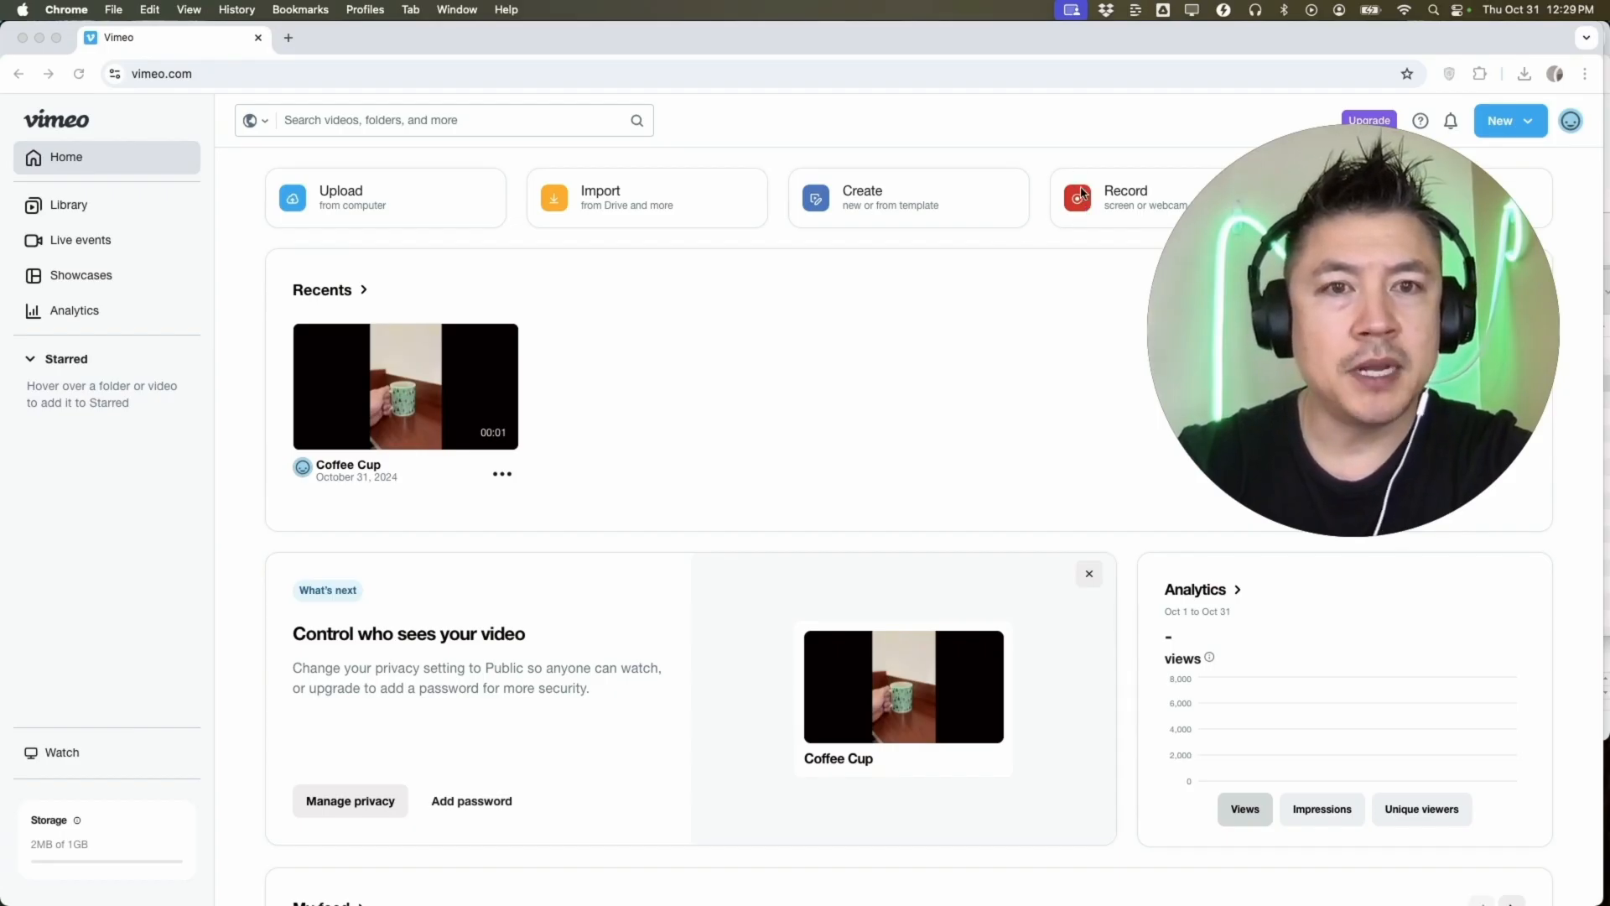
{"action": "mouse_move", "coordinate": [1137, 148]}
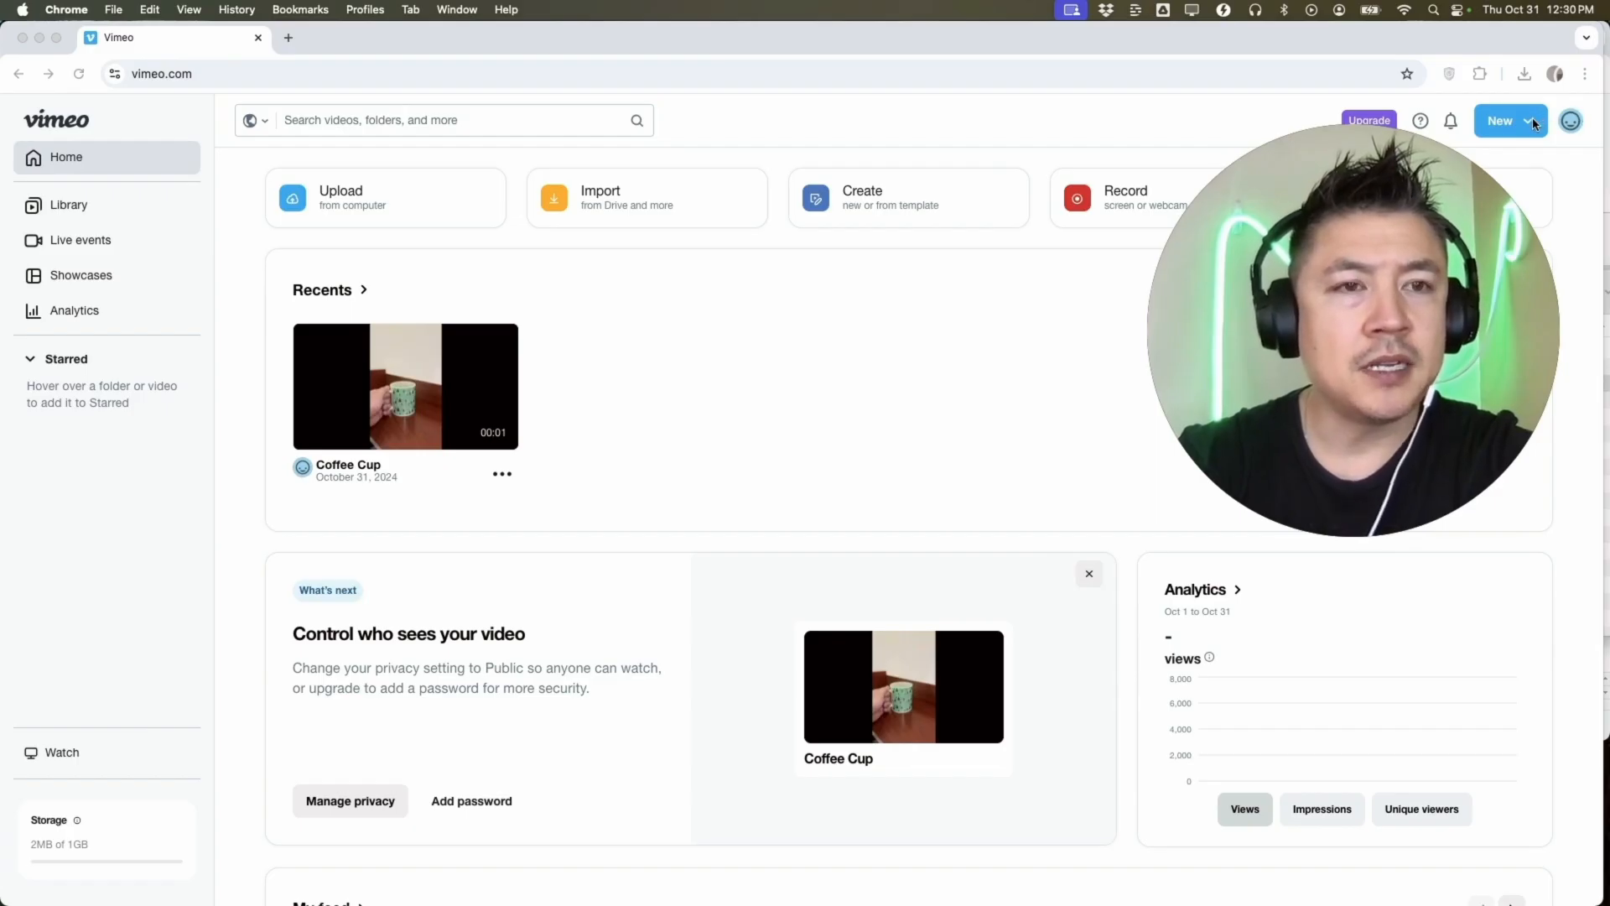
Start a new video recording from the New menu, reaching the webcam preview.
{"action": "left_click", "coordinate": [1503, 121]}
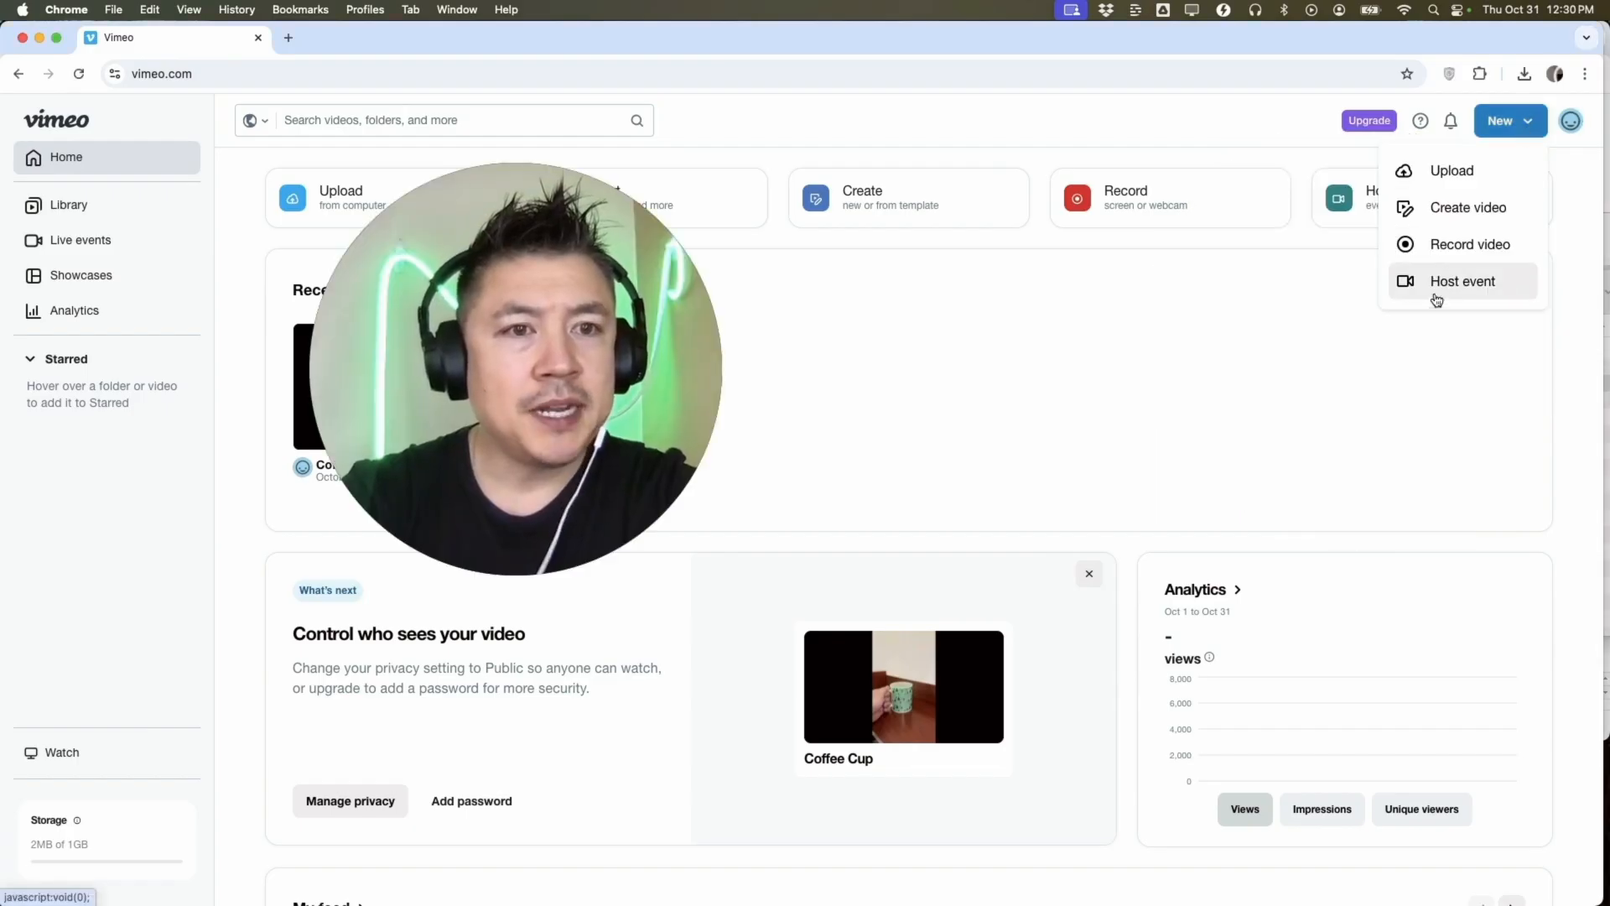
{"action": "mouse_move", "coordinate": [1469, 245]}
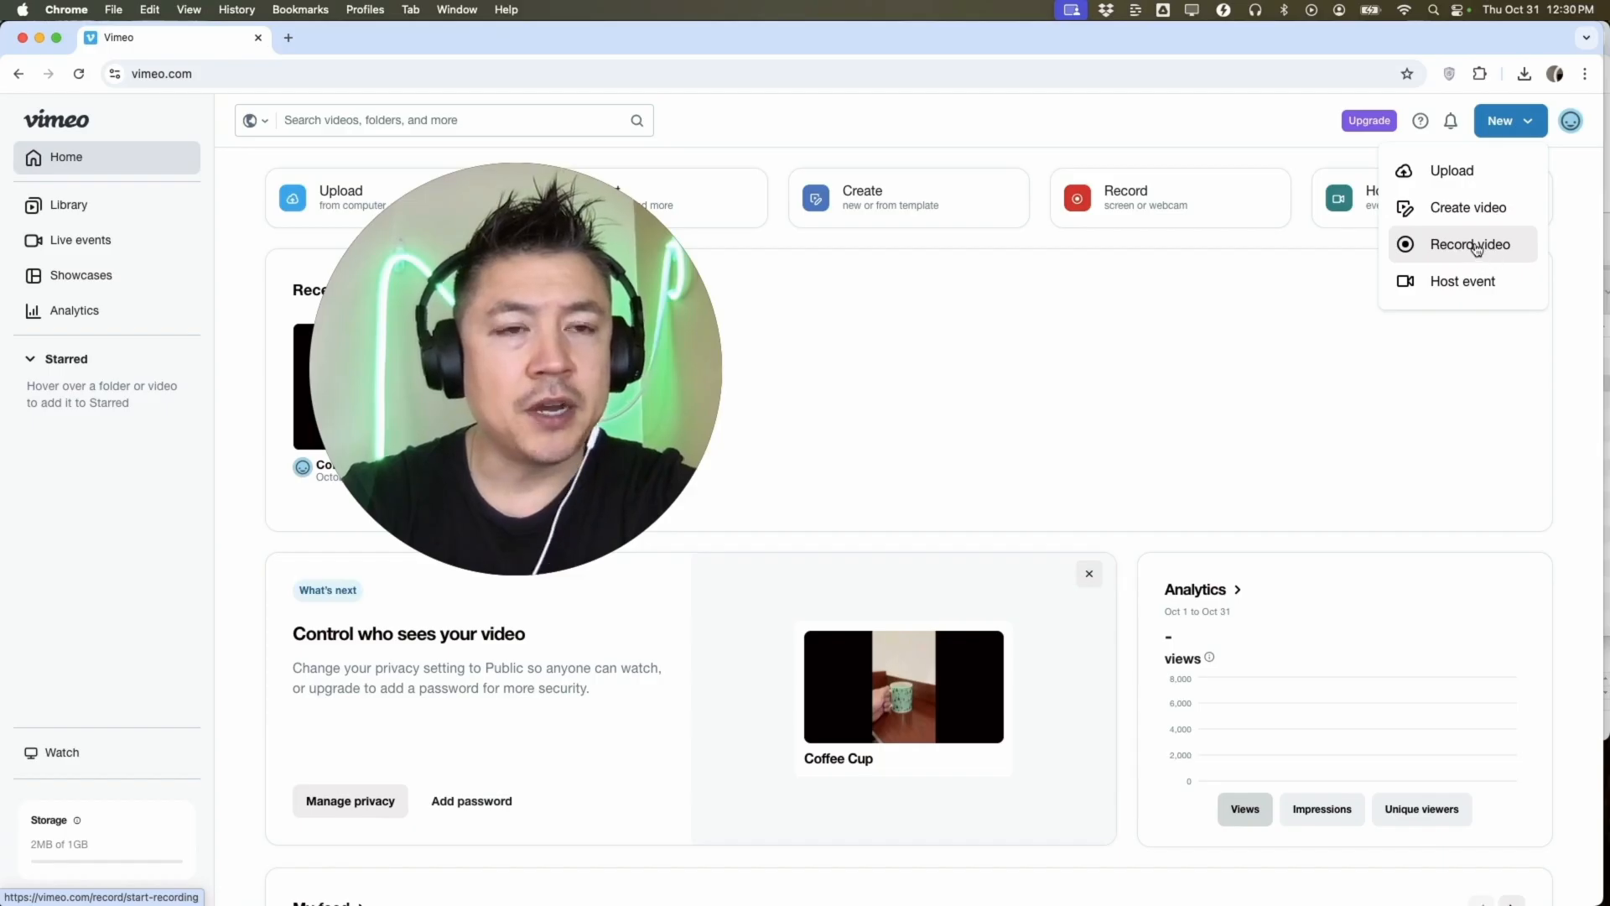
{"action": "left_click", "coordinate": [1470, 245]}
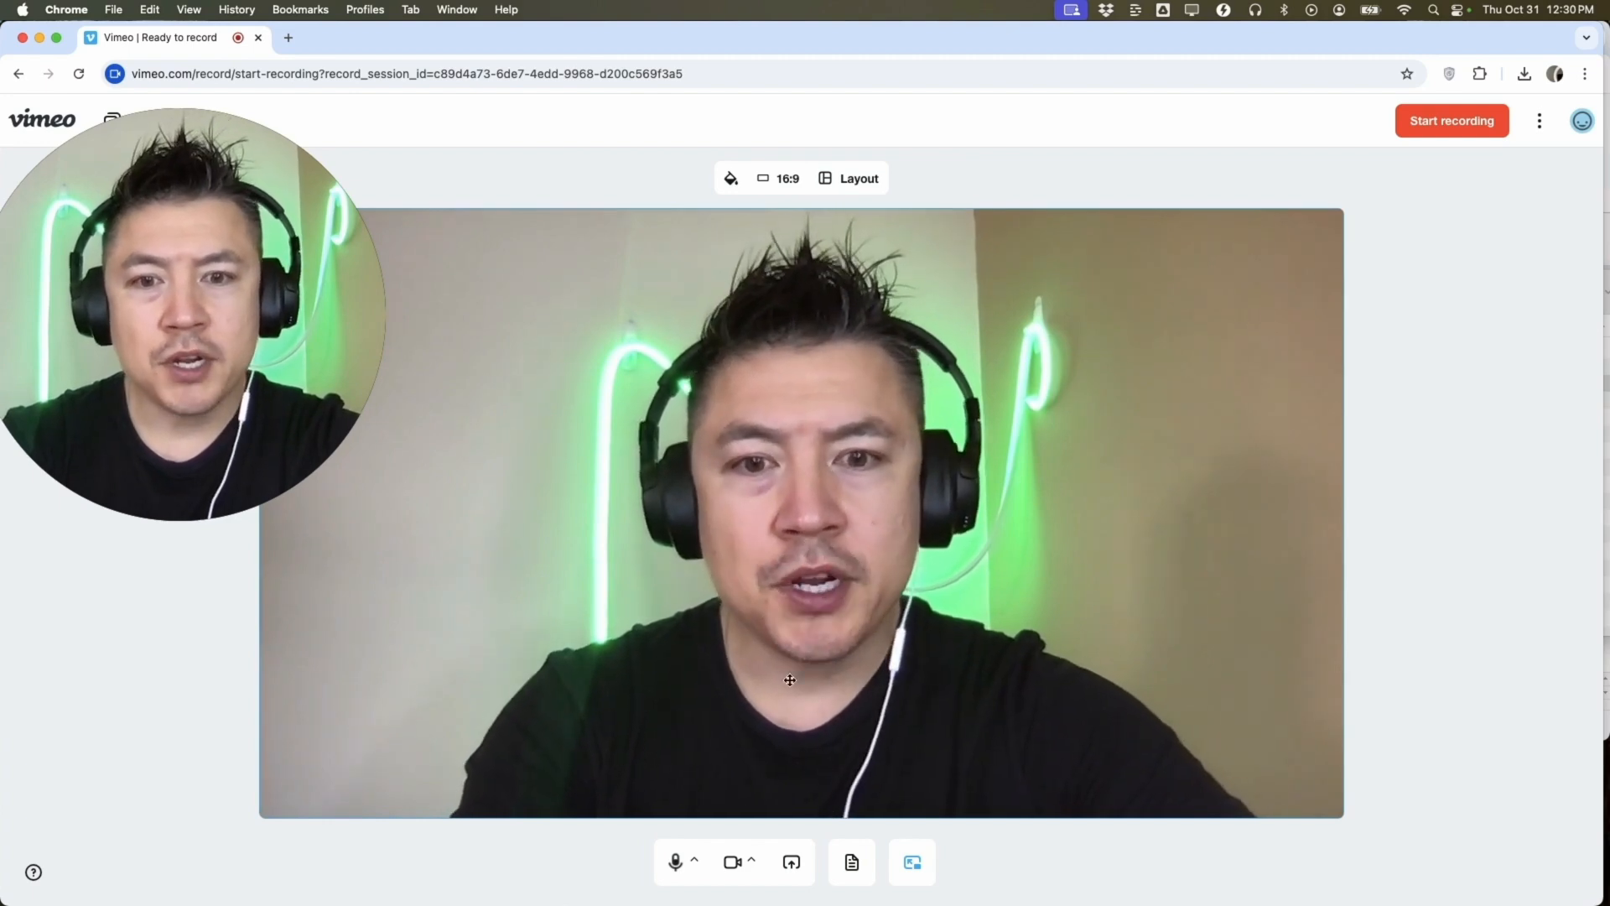
{"action": "mouse_move", "coordinate": [790, 861]}
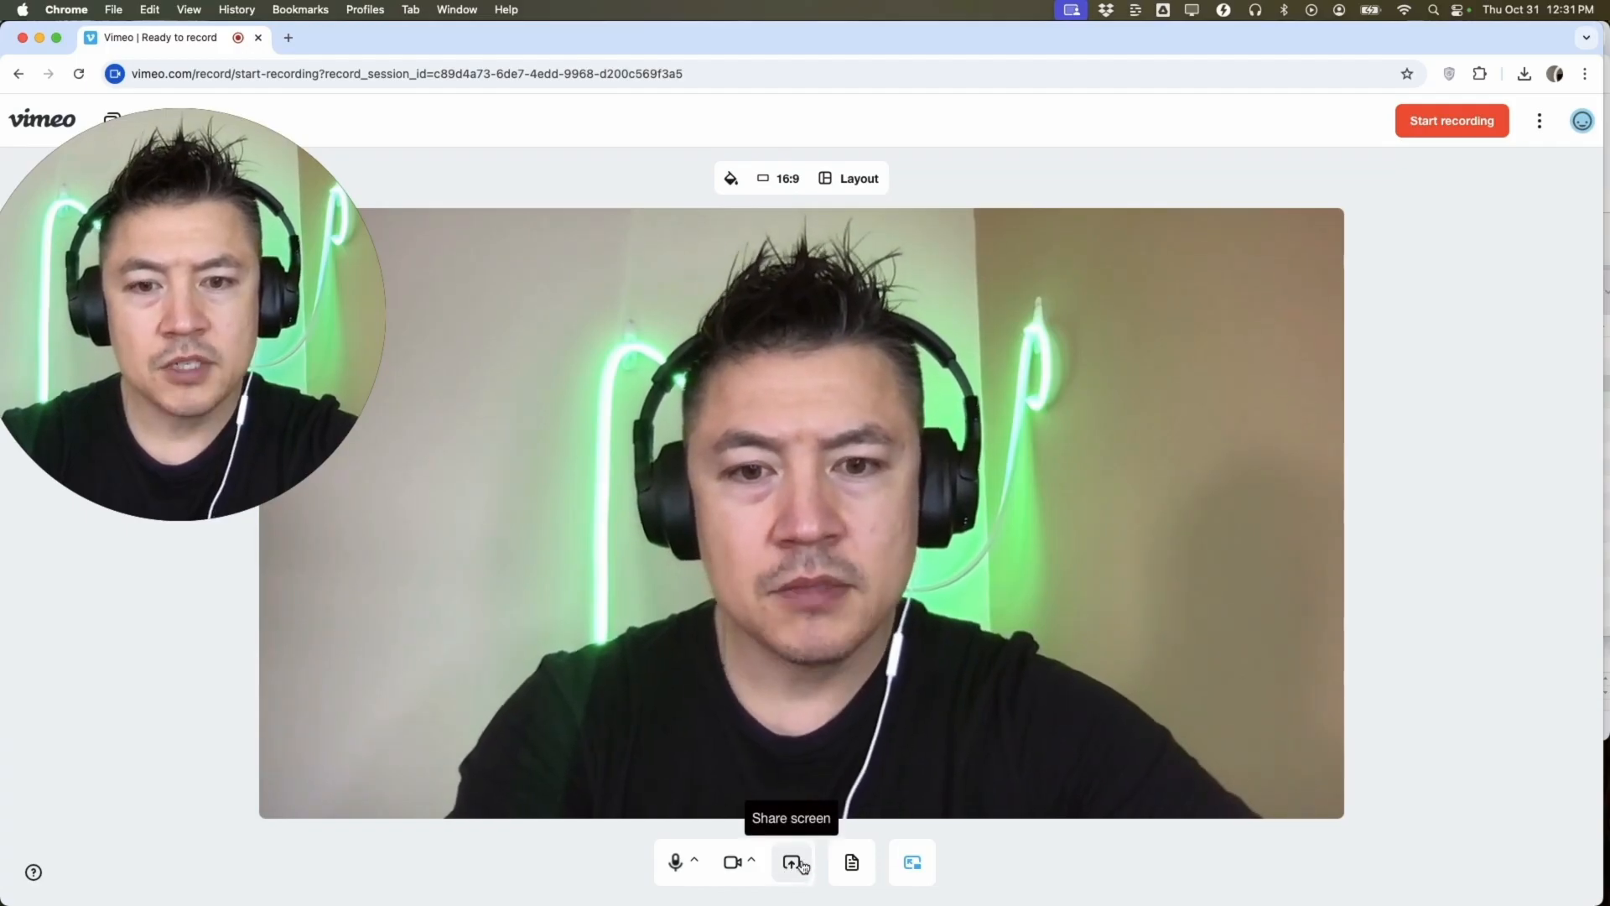
Share the Entire Screen as the source shown alongside the webcam.
{"action": "left_click", "coordinate": [790, 863]}
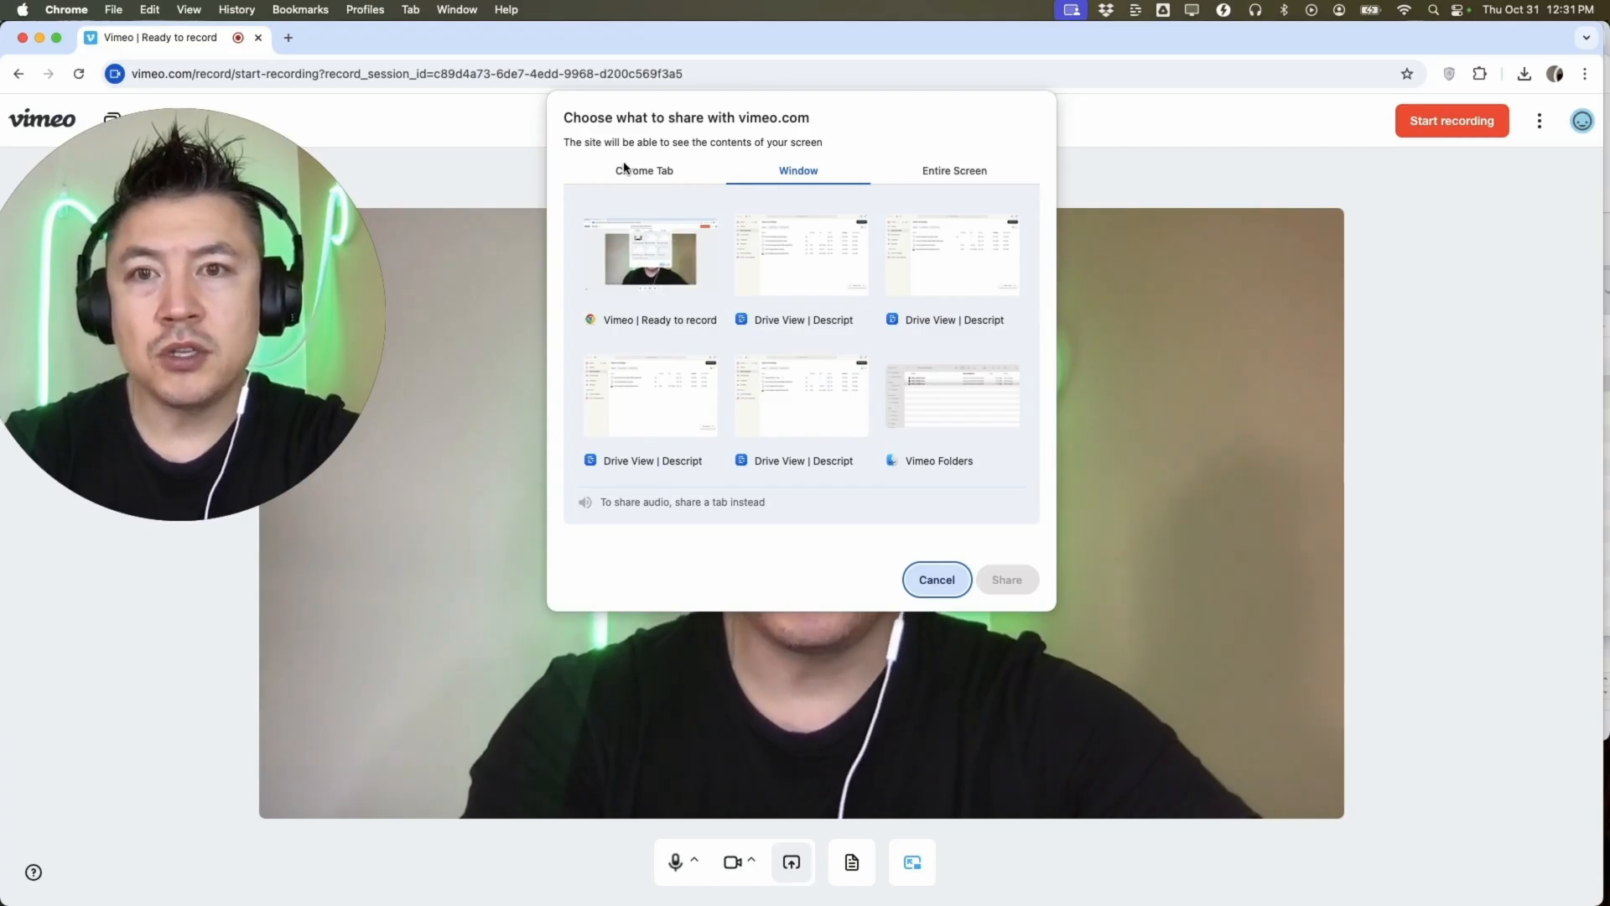
{"action": "left_click", "coordinate": [953, 171]}
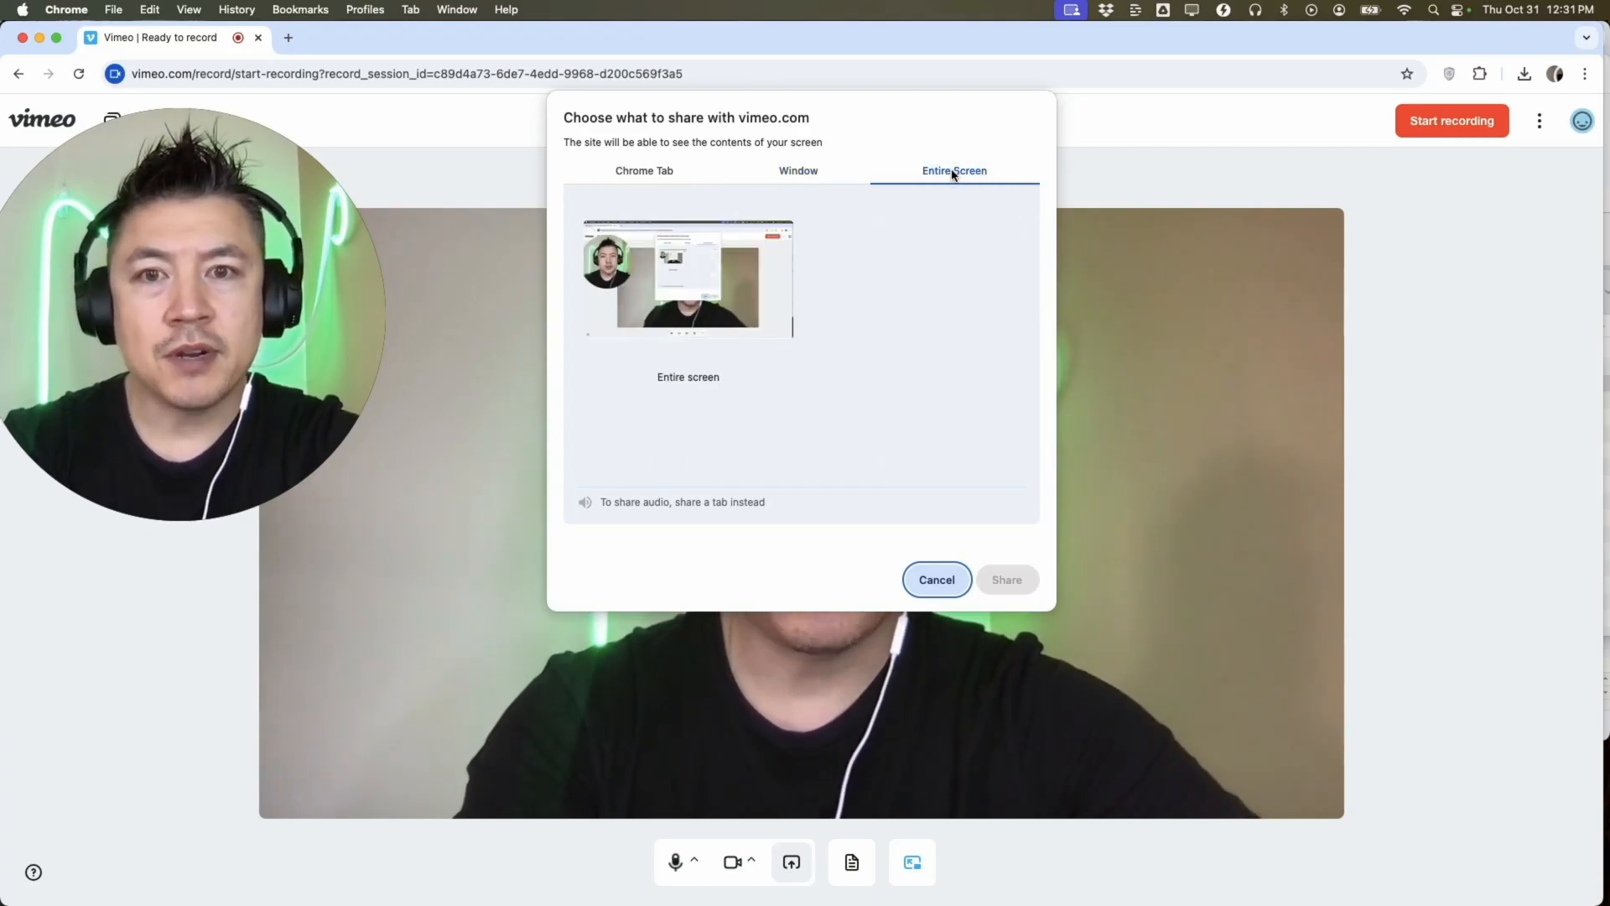
{"action": "left_click", "coordinate": [688, 276]}
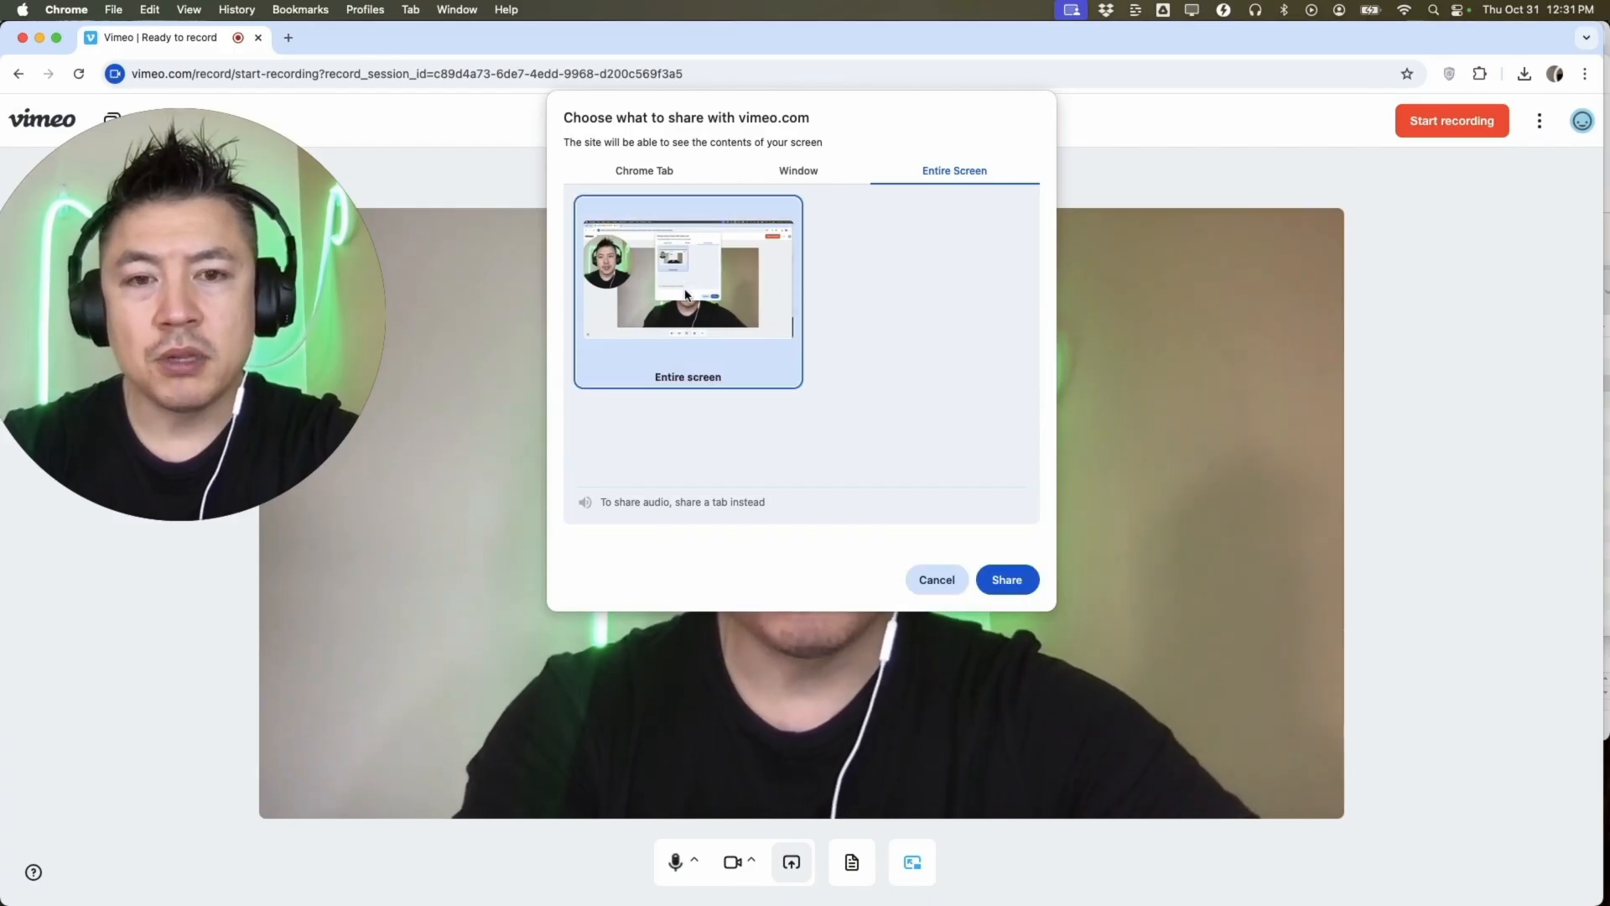
{"action": "left_click", "coordinate": [1005, 579]}
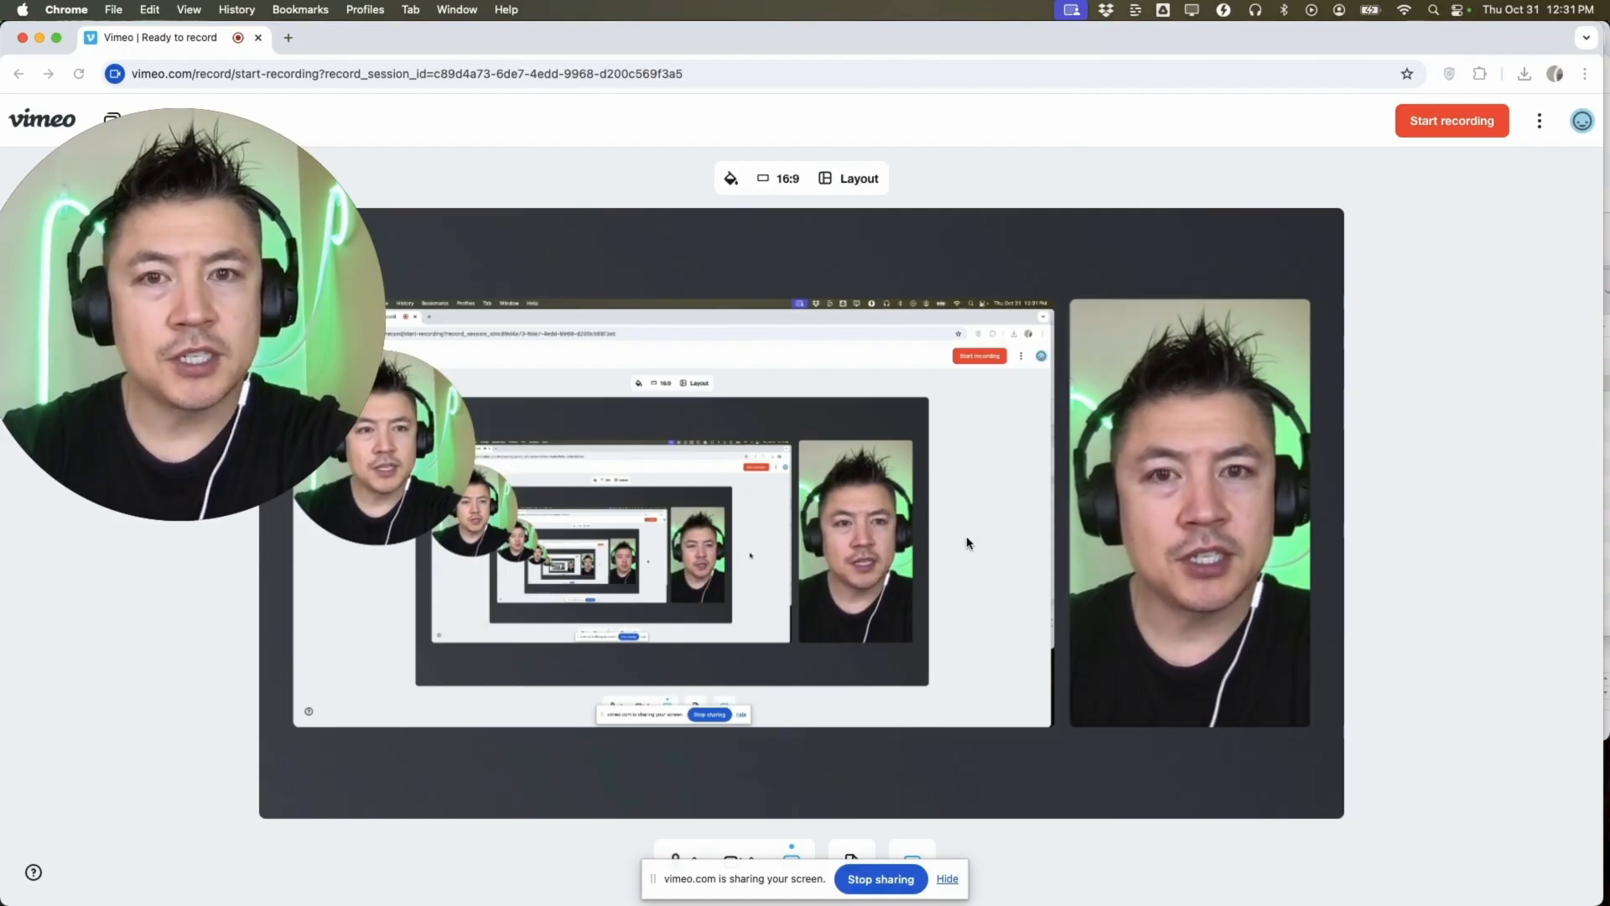
{"action": "mouse_move", "coordinate": [1318, 225]}
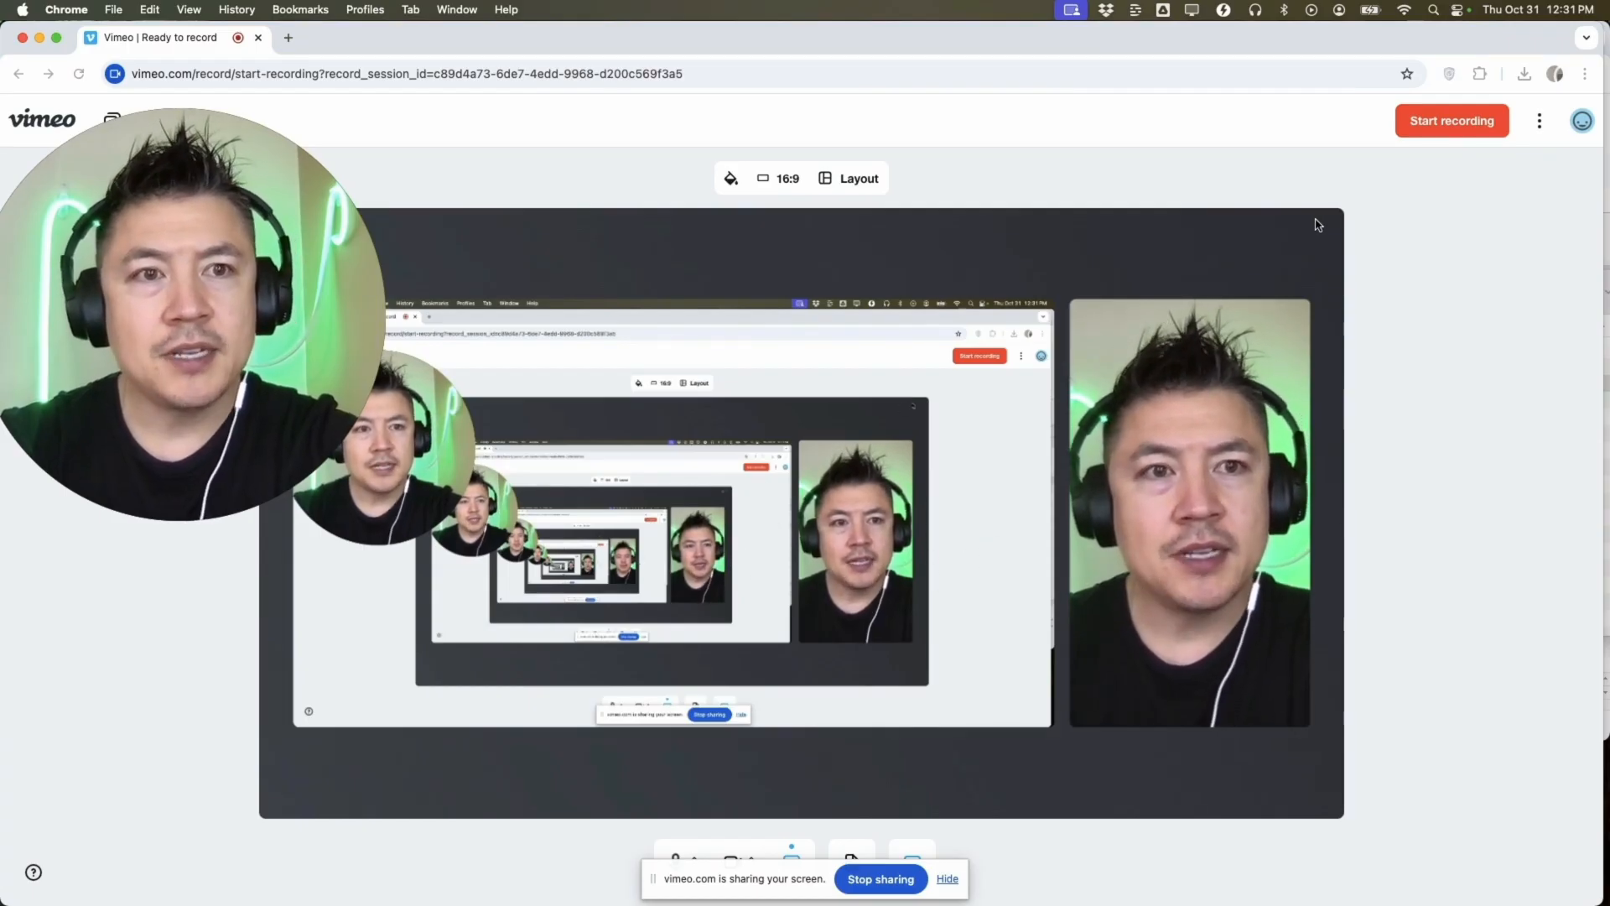
Start recording the shared screen with the webcam.
{"action": "left_click", "coordinate": [1451, 121]}
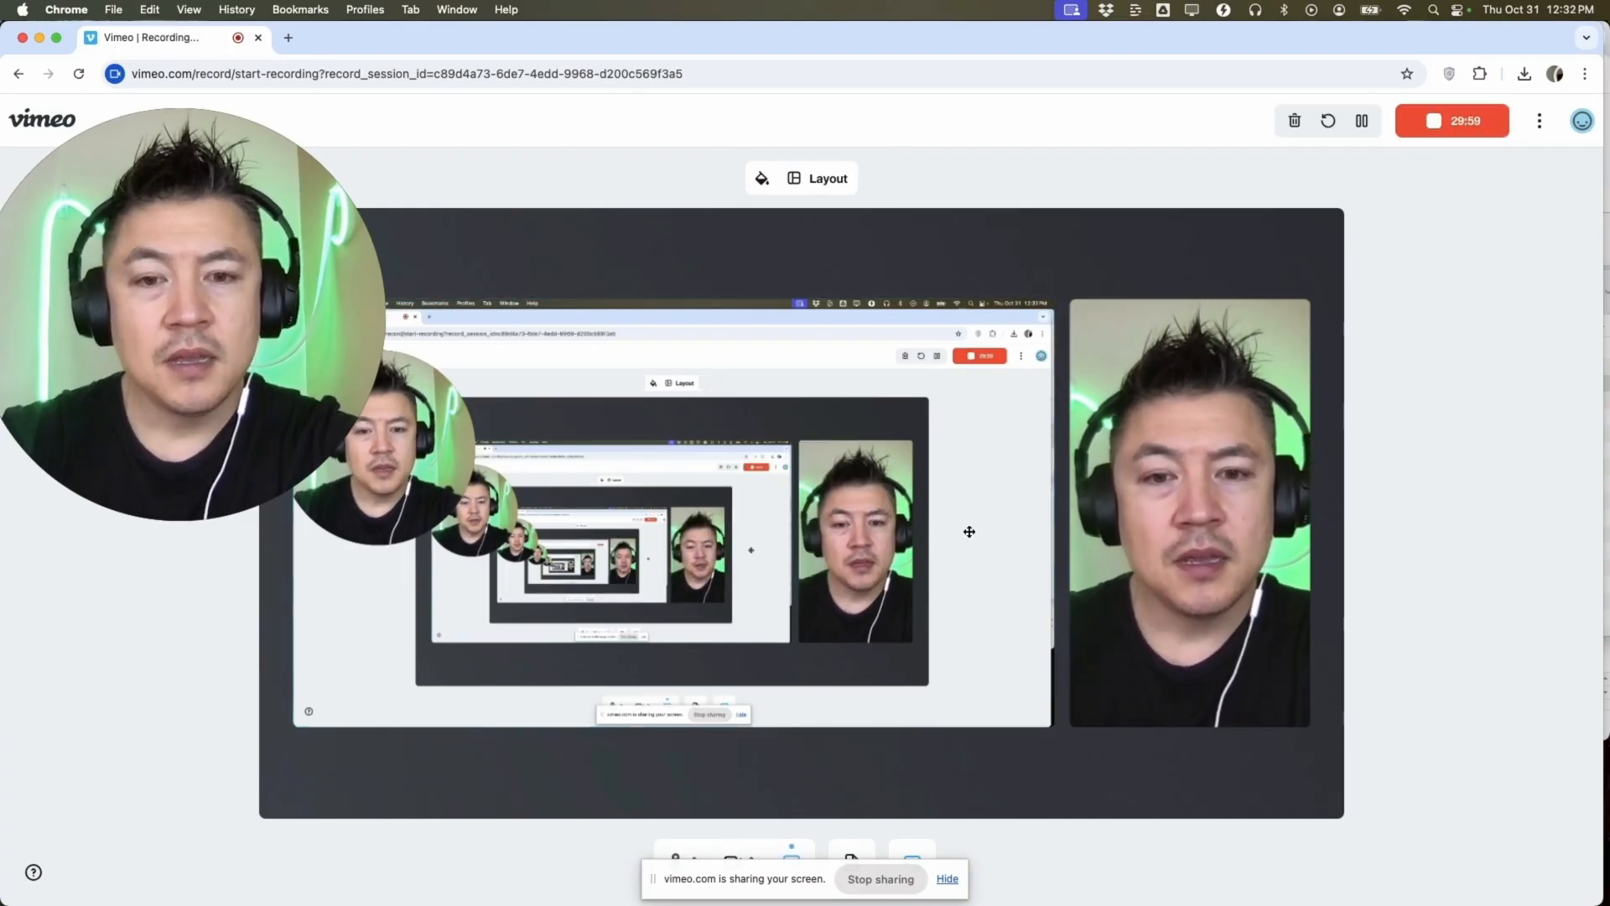
{"action": "mouse_move", "coordinate": [780, 469]}
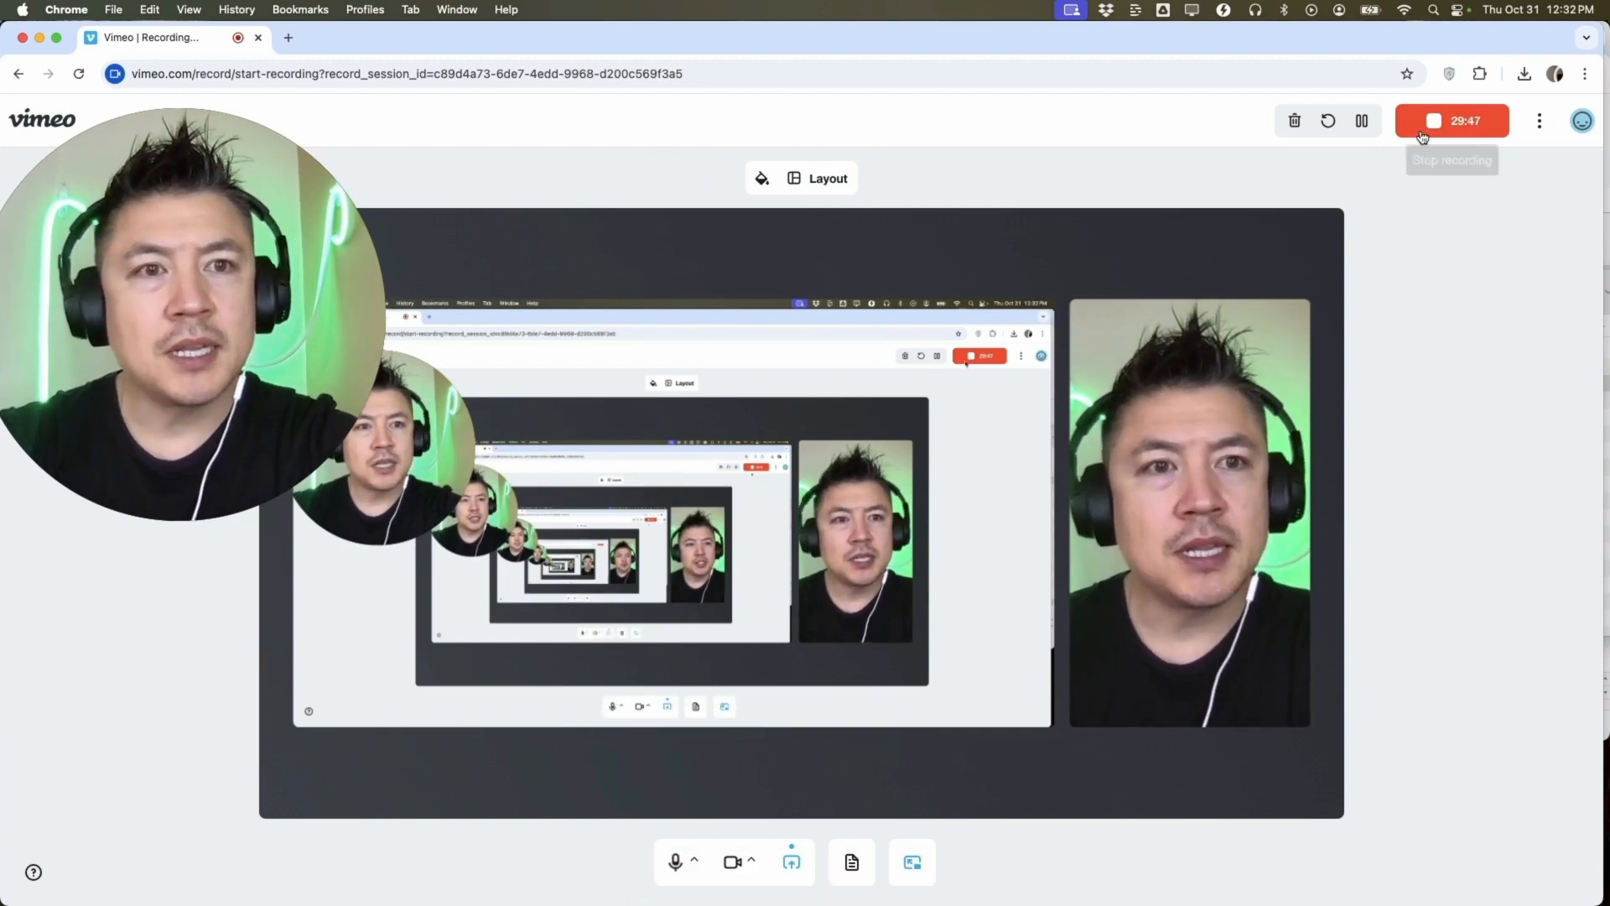
Stop the recording and save it titled and described 'screen record vimeo'.
{"action": "left_click", "coordinate": [1452, 121]}
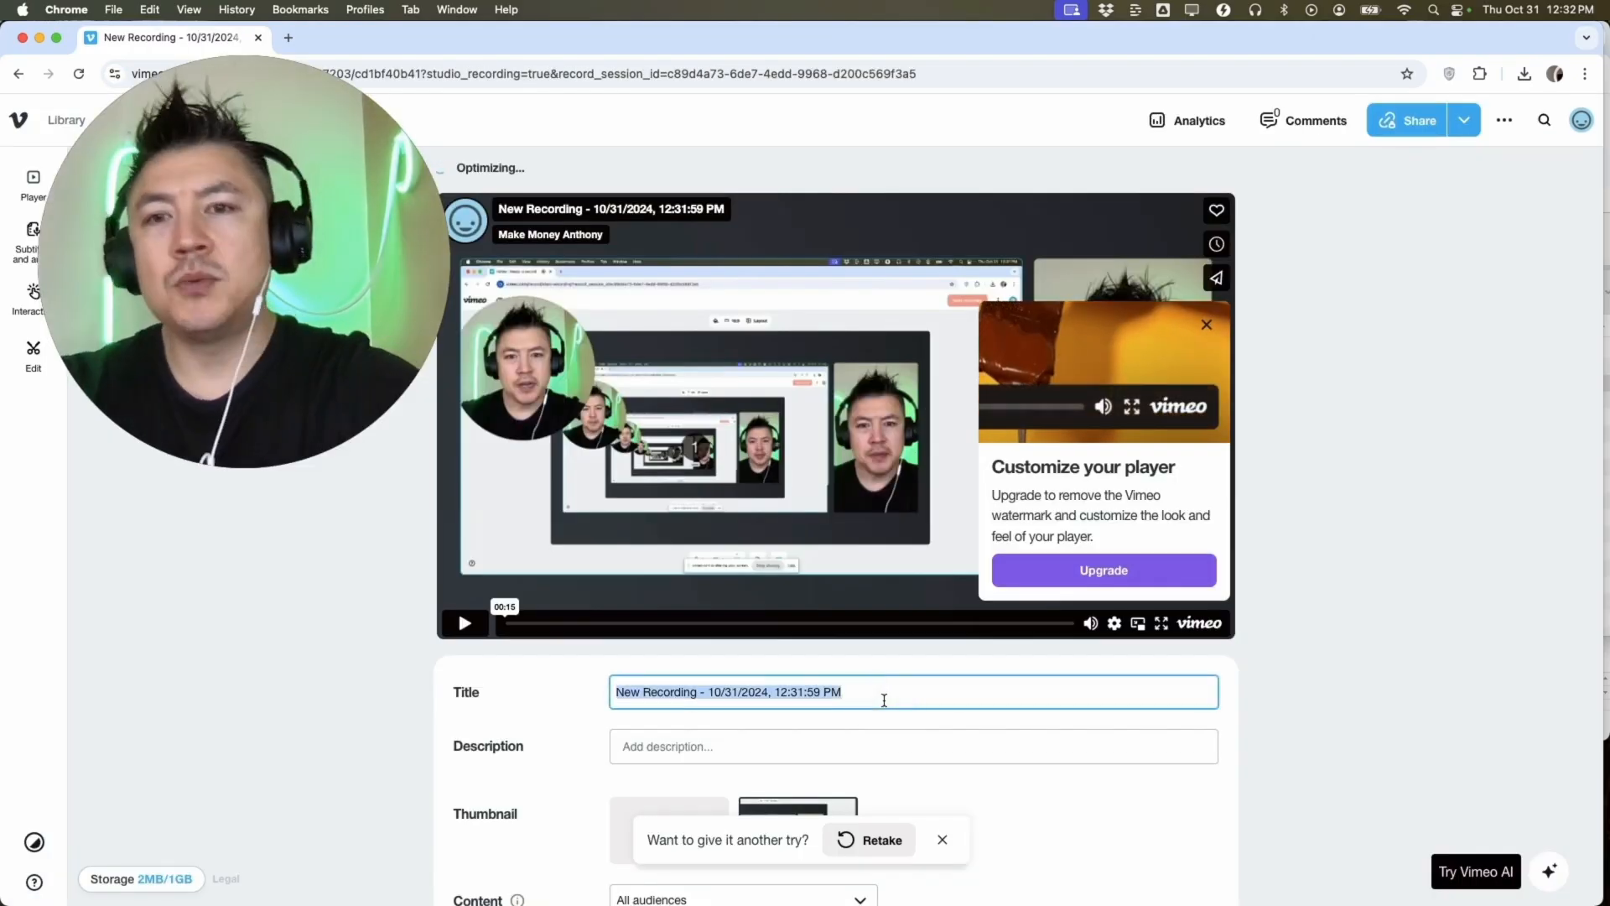
{"action": "type", "text": "screen record vimeo"}
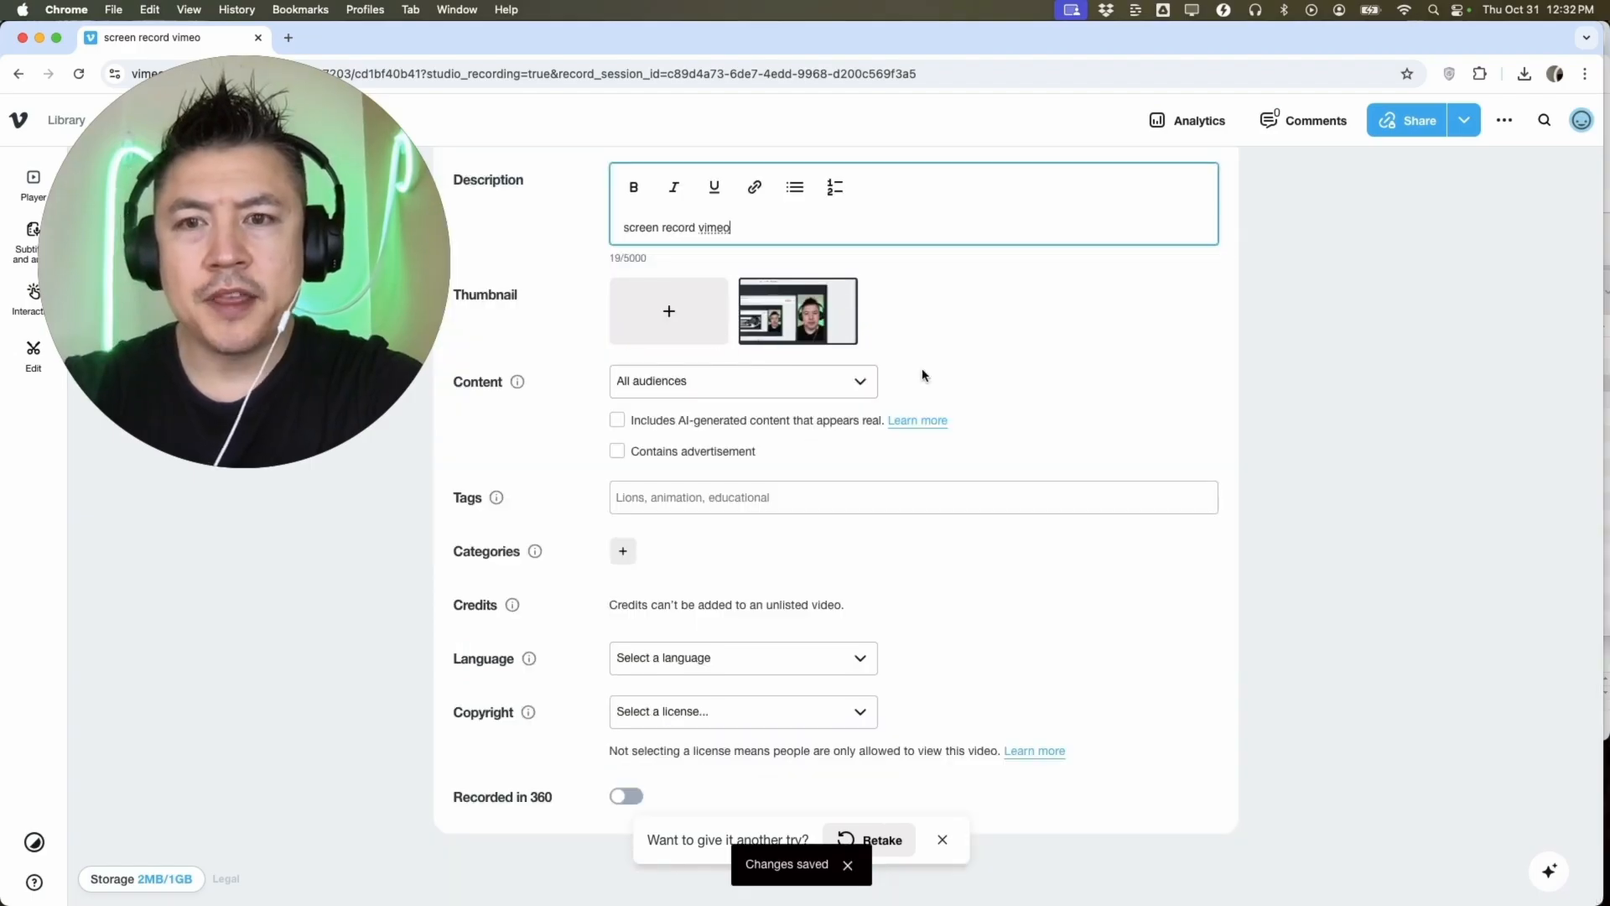
{"action": "left_click", "coordinate": [912, 497]}
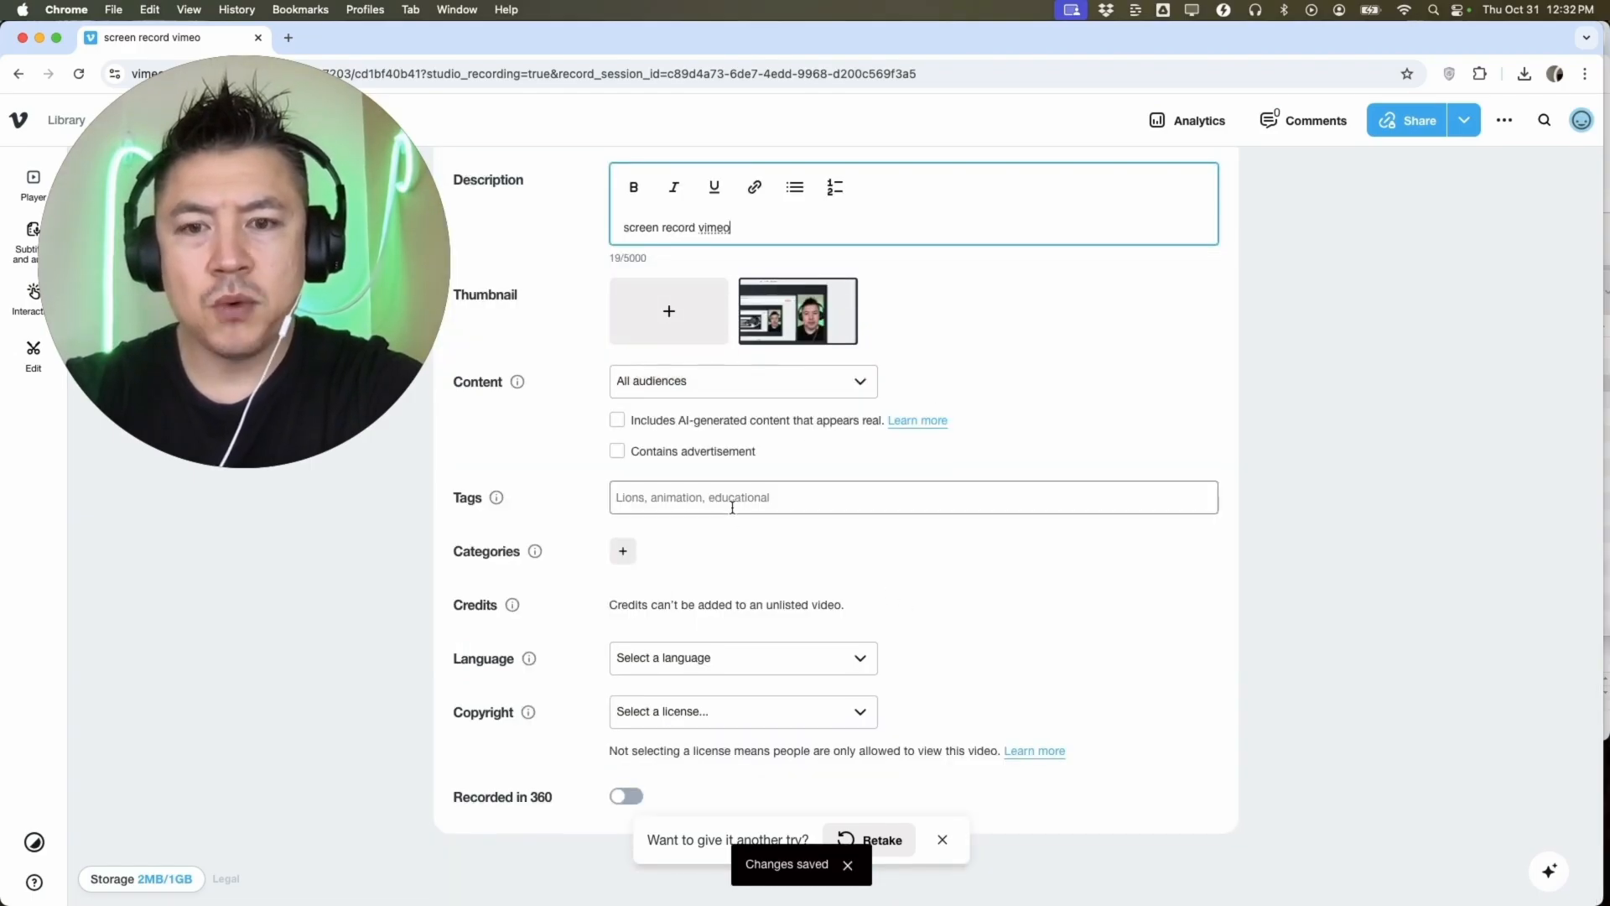
{"action": "left_click", "coordinate": [1464, 120]}
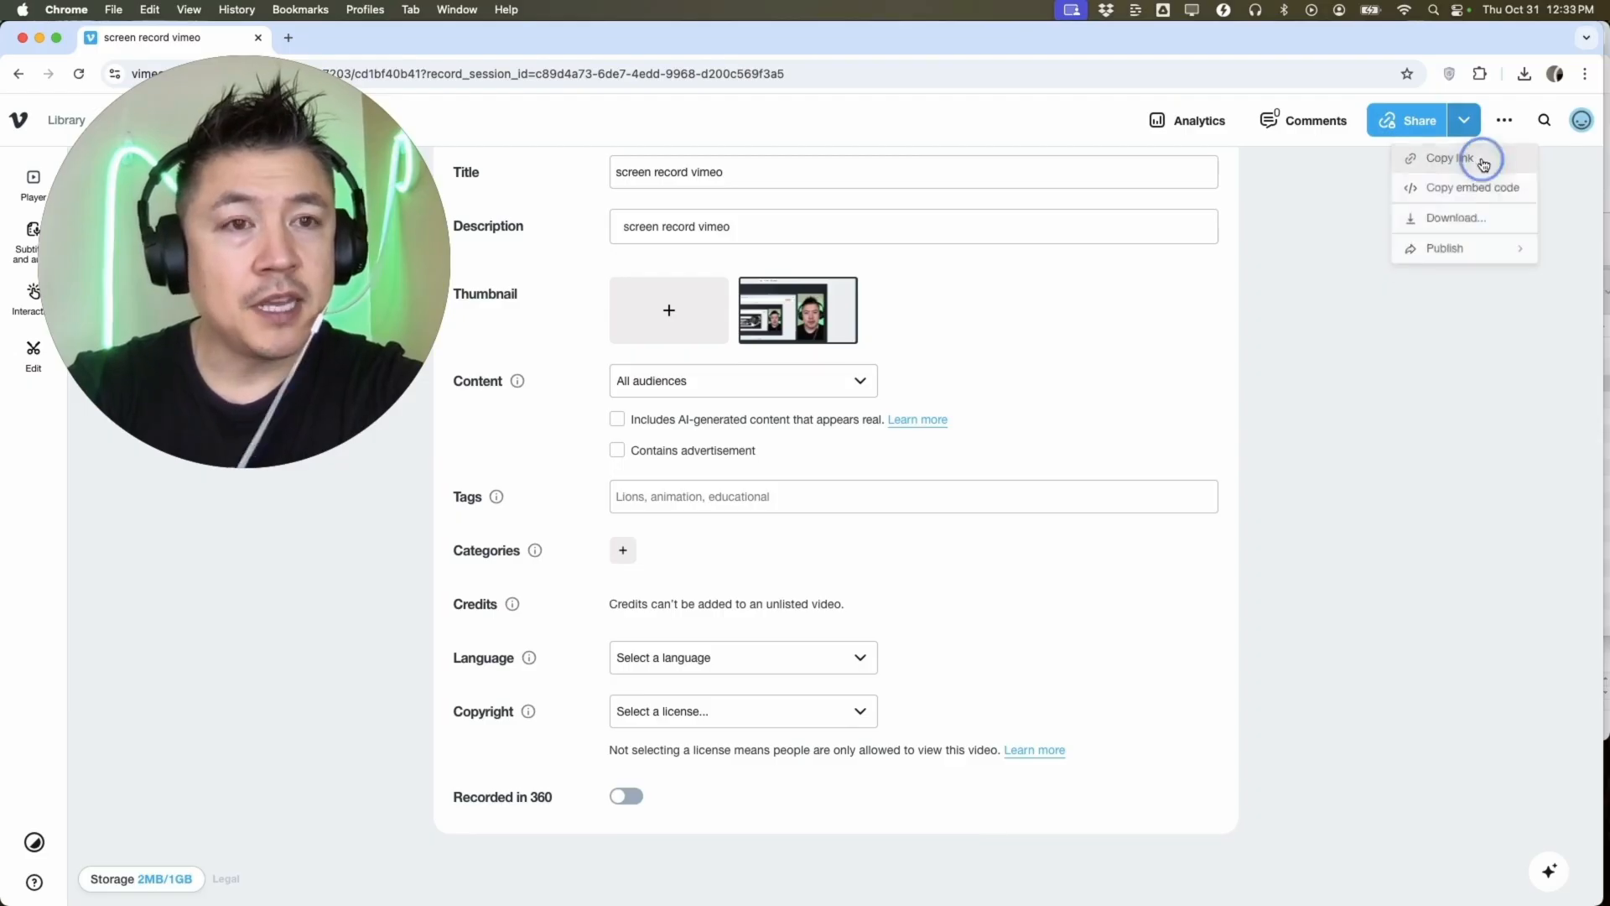
Copy the video's link and return to the Library listing 'screen record vimeo'.
{"action": "left_click", "coordinate": [1451, 157]}
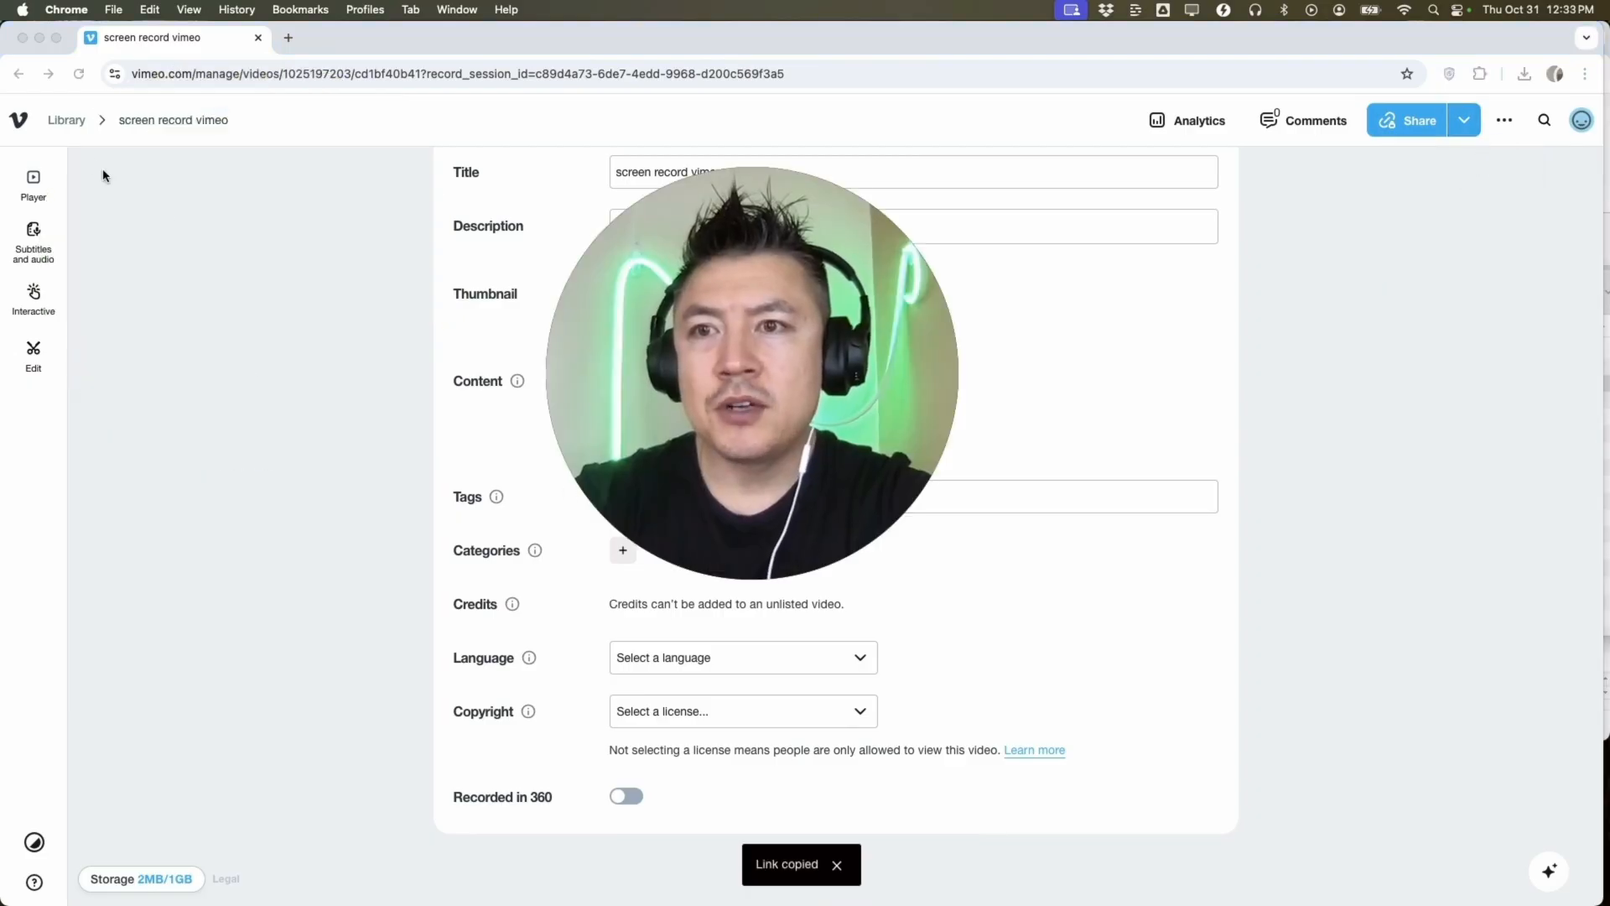
{"action": "left_click", "coordinate": [65, 121]}
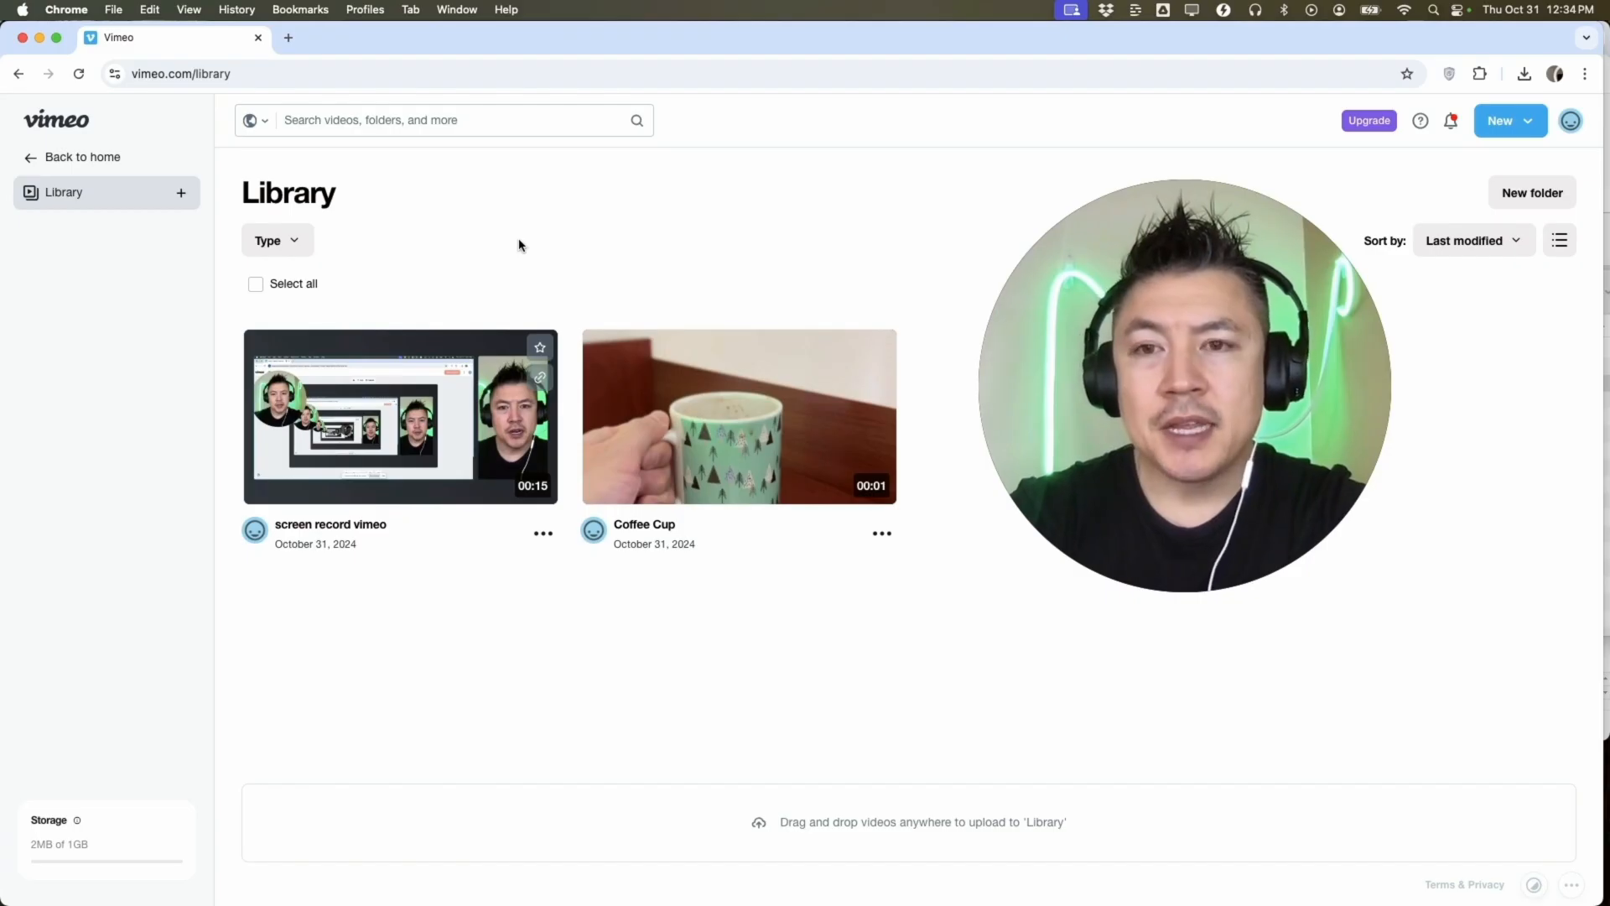
{"action": "mouse_move", "coordinate": [580, 582]}
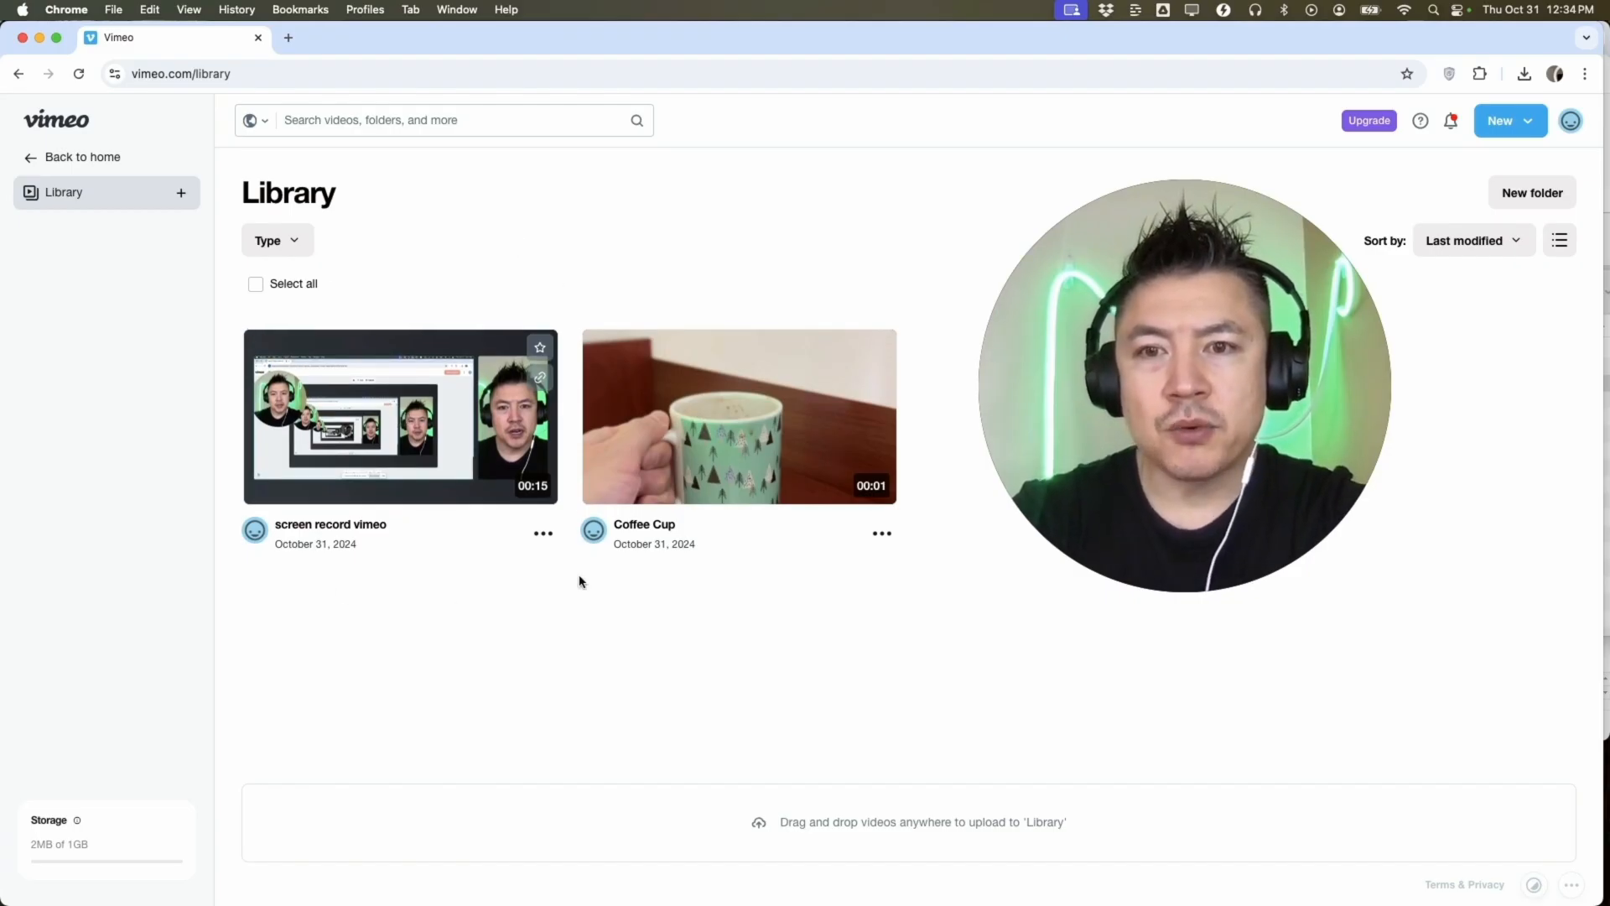